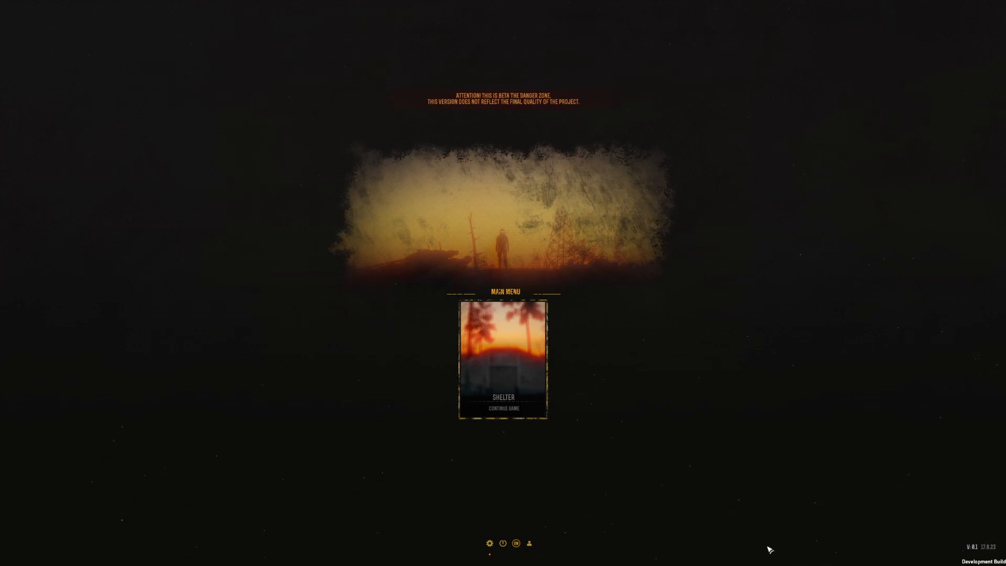
mouse_move(719, 396)
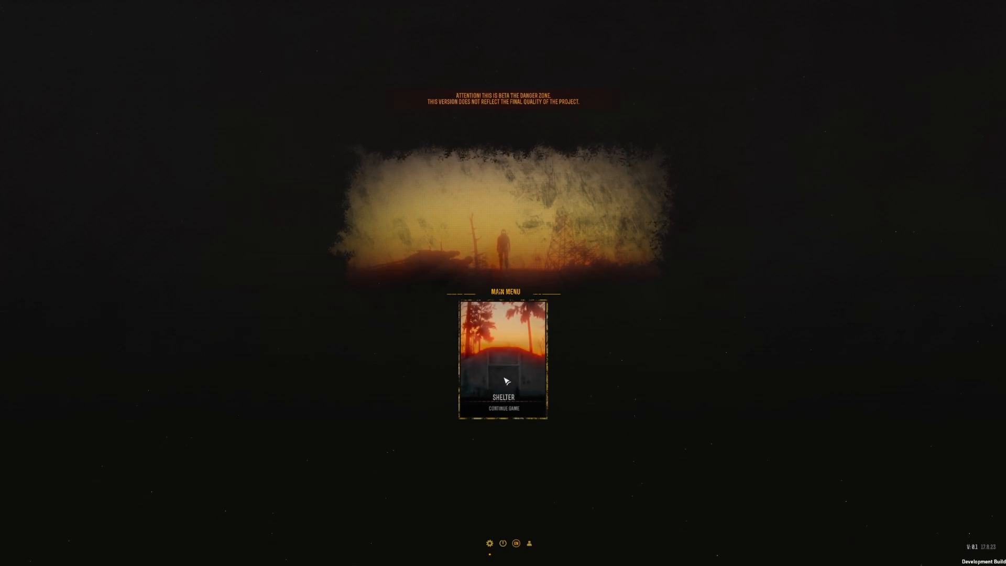
Enter the Shelter game card and read the Welcome to the Danger Zone notes down to the early-access note
left_click(503, 360)
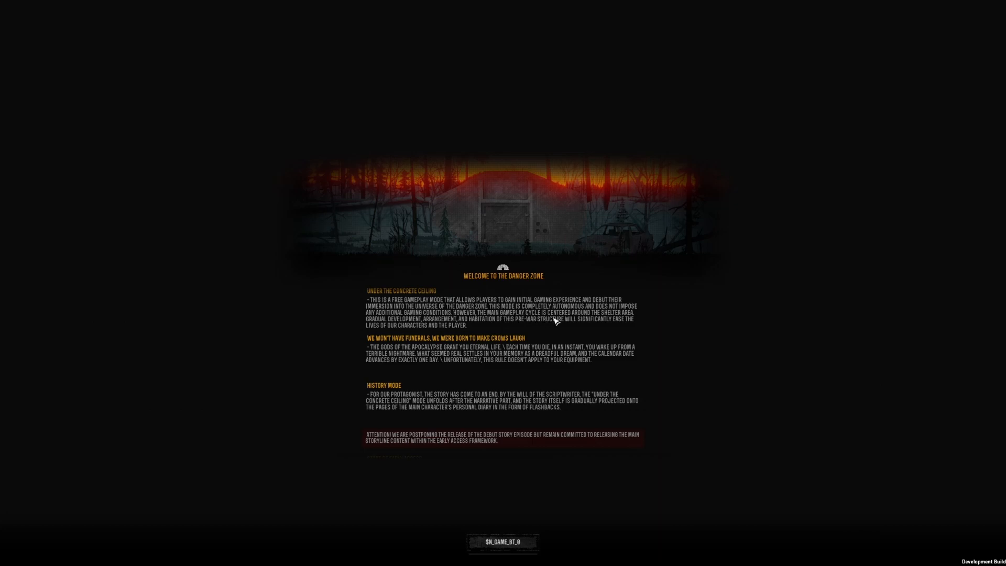
scroll("down", 3)
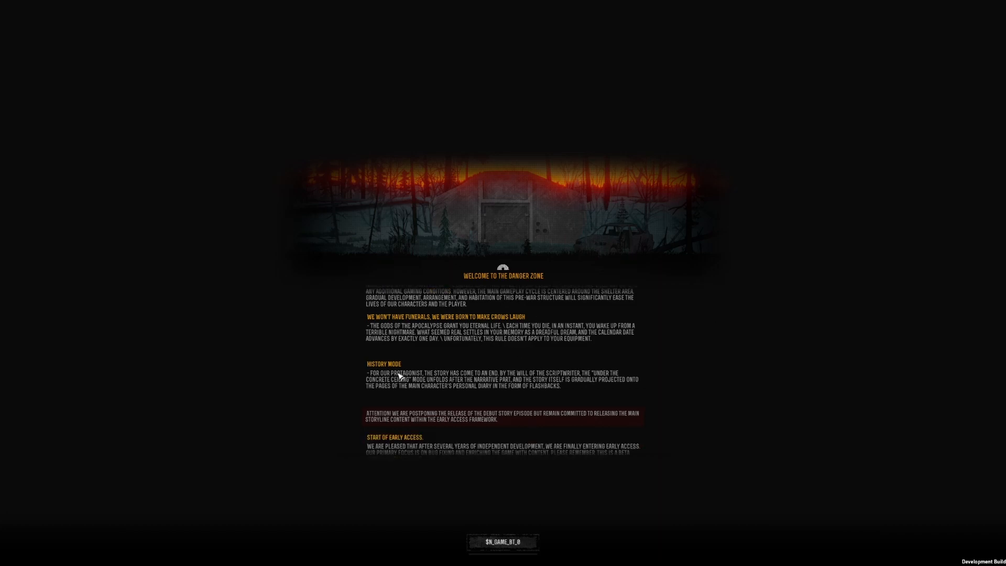
scroll("down", 3)
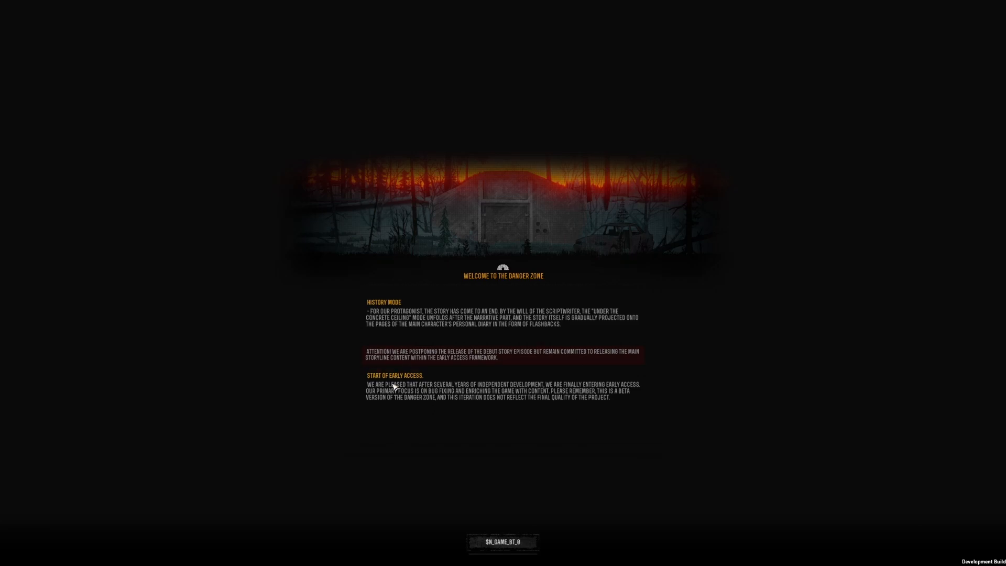
left_click(502, 542)
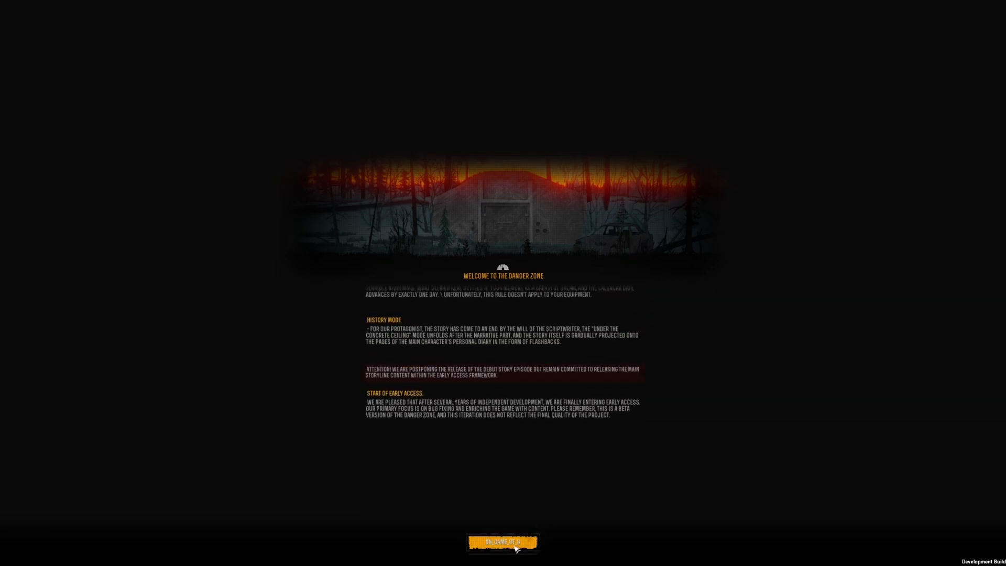
Confirm past the welcome notes and dismiss the movement Game Guide to begin shelter gameplay
left_click(502, 542)
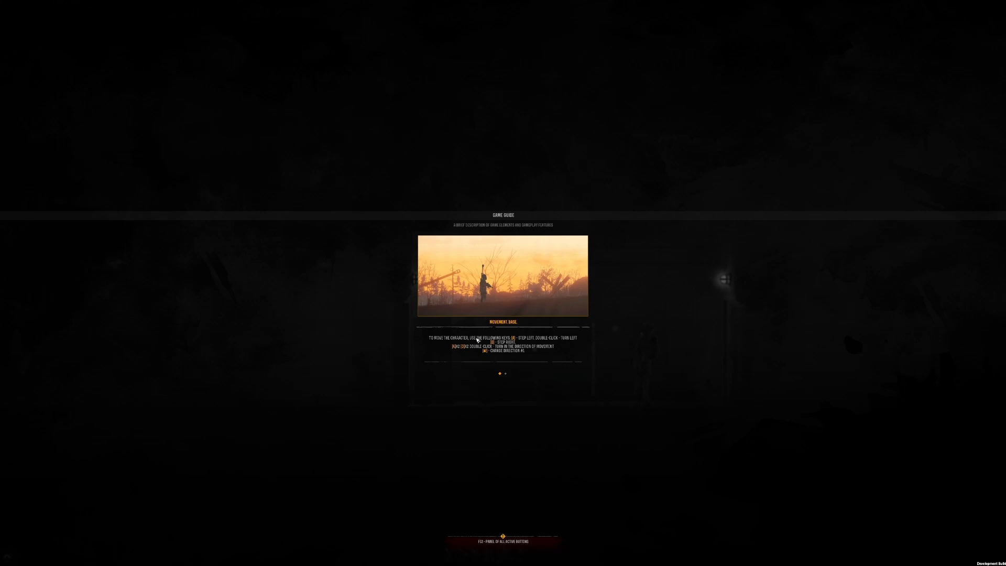
mouse_move(505, 347)
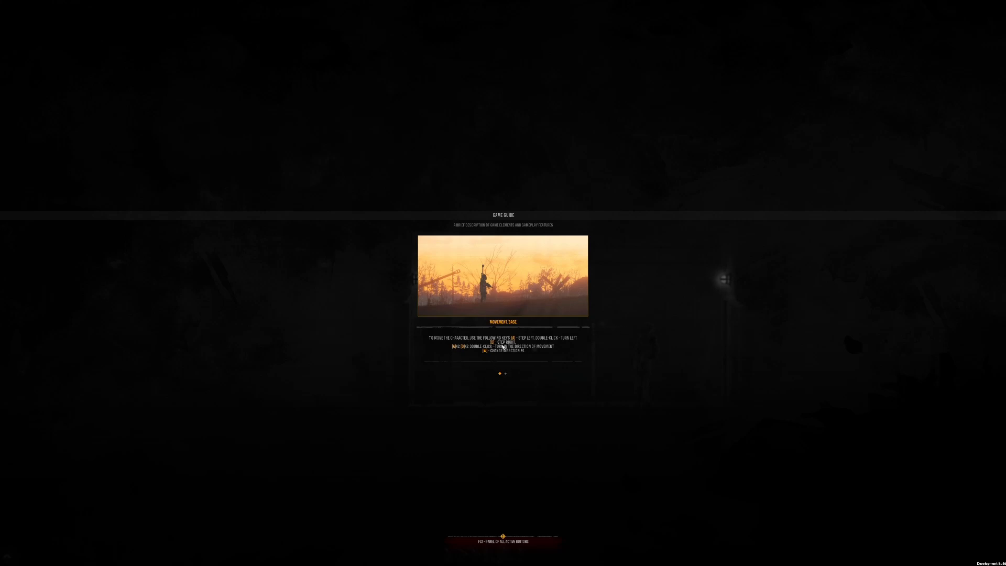
mouse_move(534, 369)
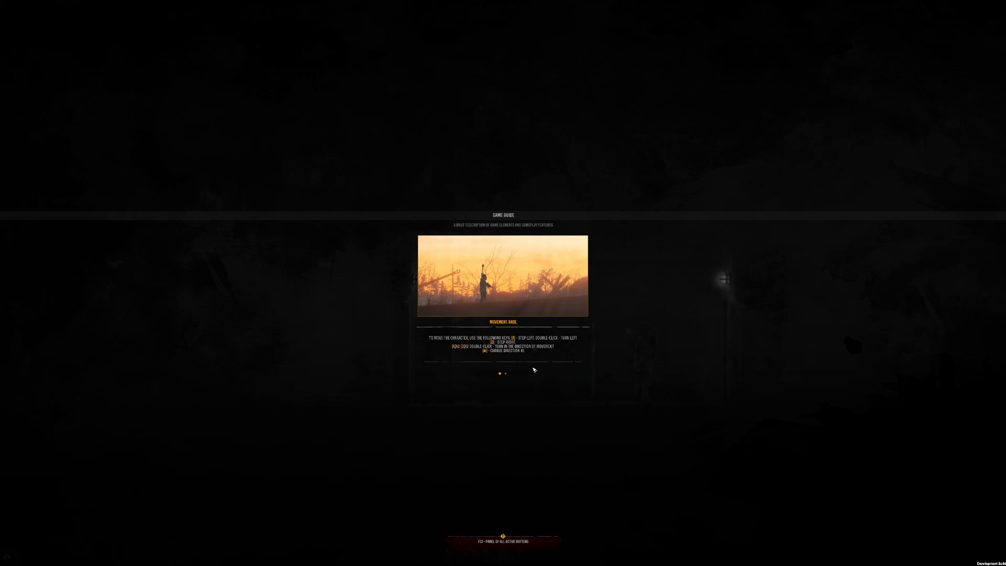
mouse_move(515, 359)
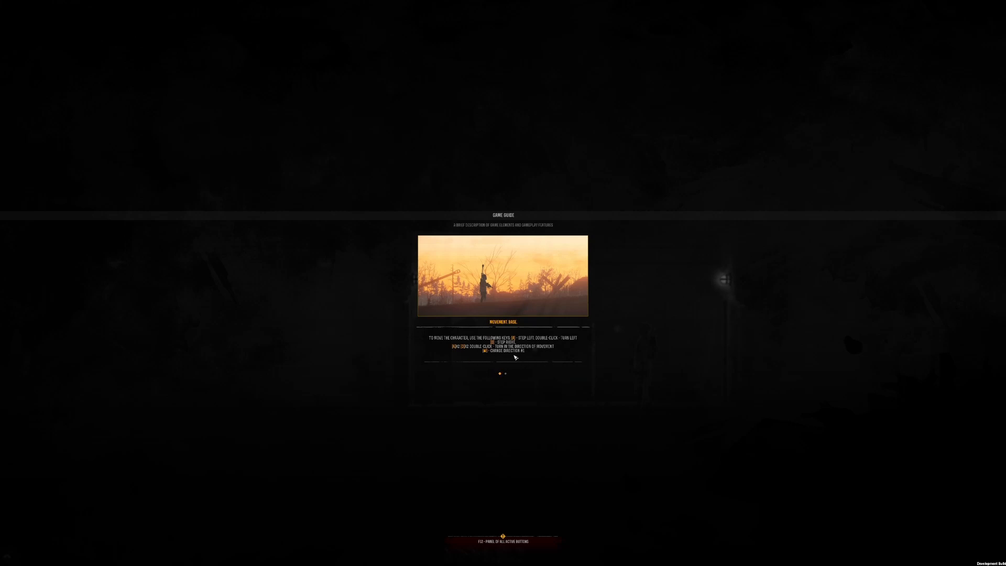
left_click(506, 373)
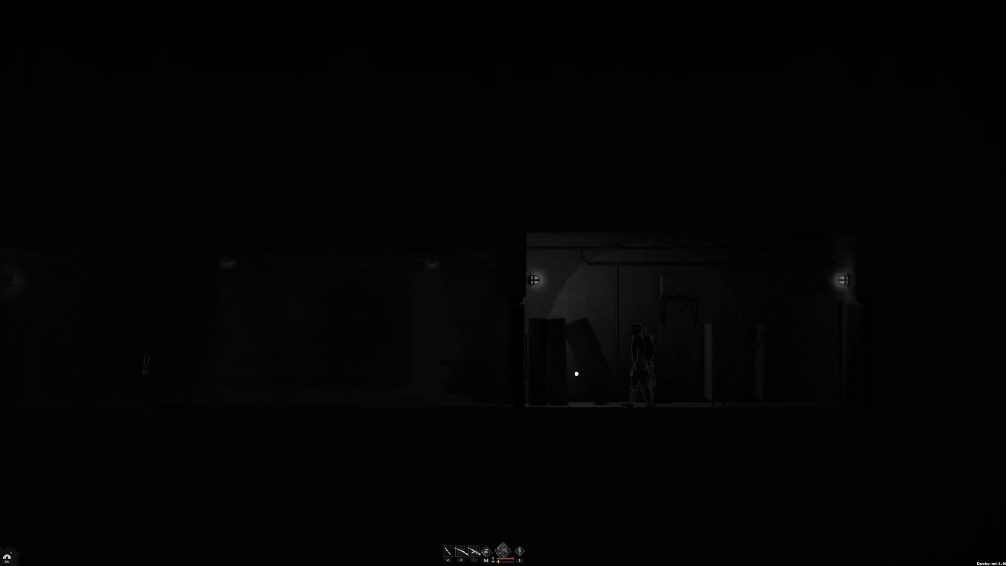
key("a")
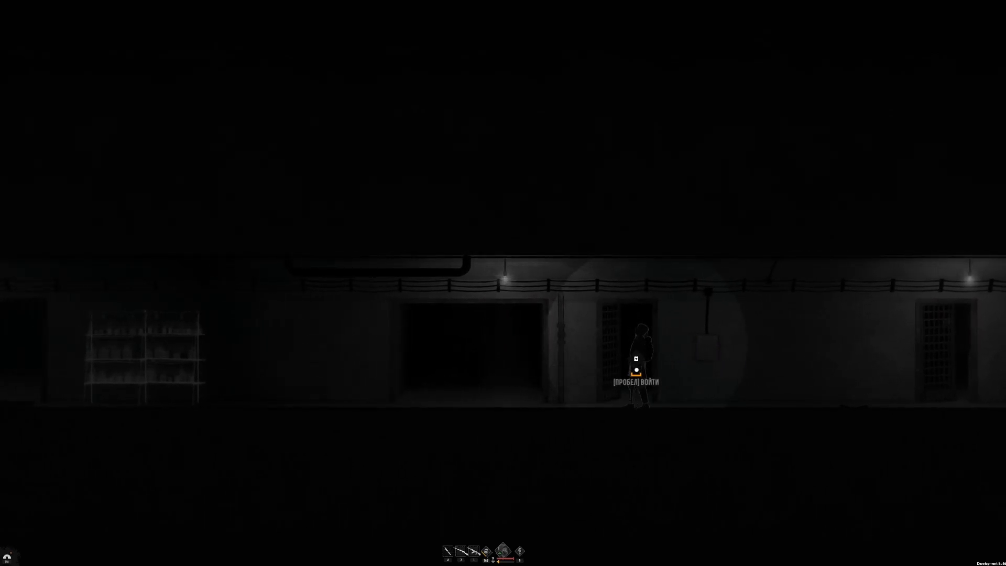
Go through the barred doorway into the hall with the two large generators
key("space")
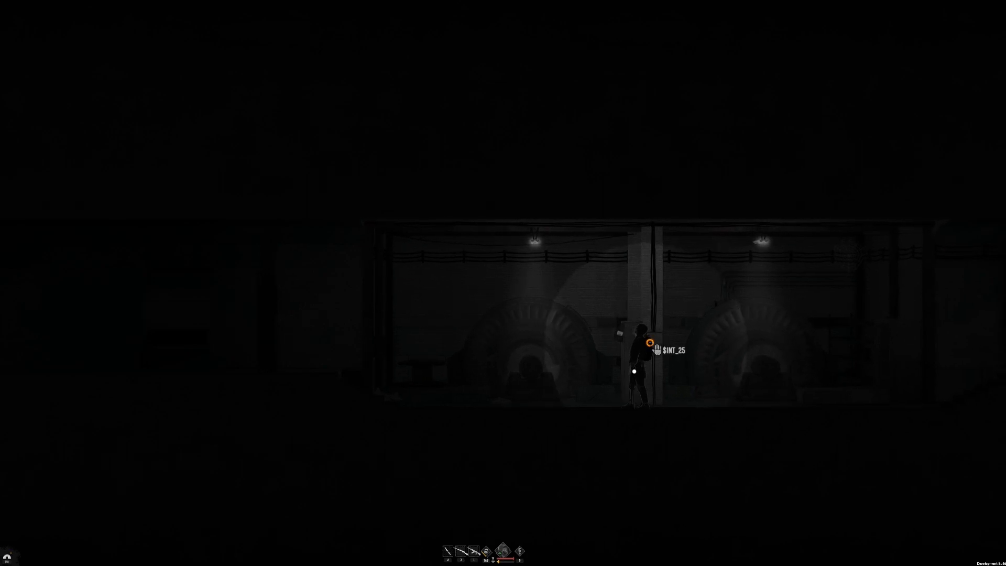
Use the interactive spot by the generators, then walk back out toward the corridor doorway
left_click(647, 347)
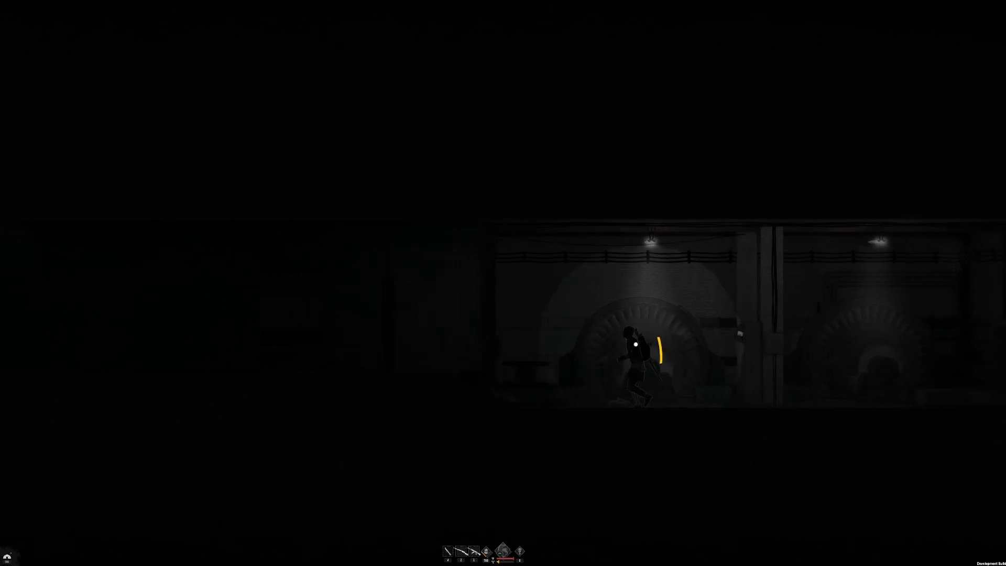
key("a")
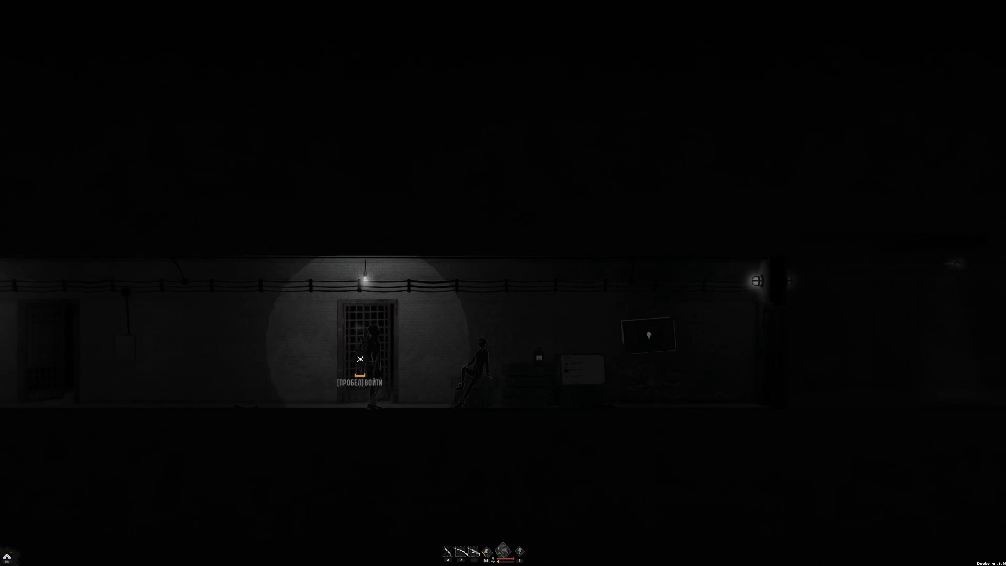
Enter the corridor's barred doorway, starting the load of the Medical Block area
key("space")
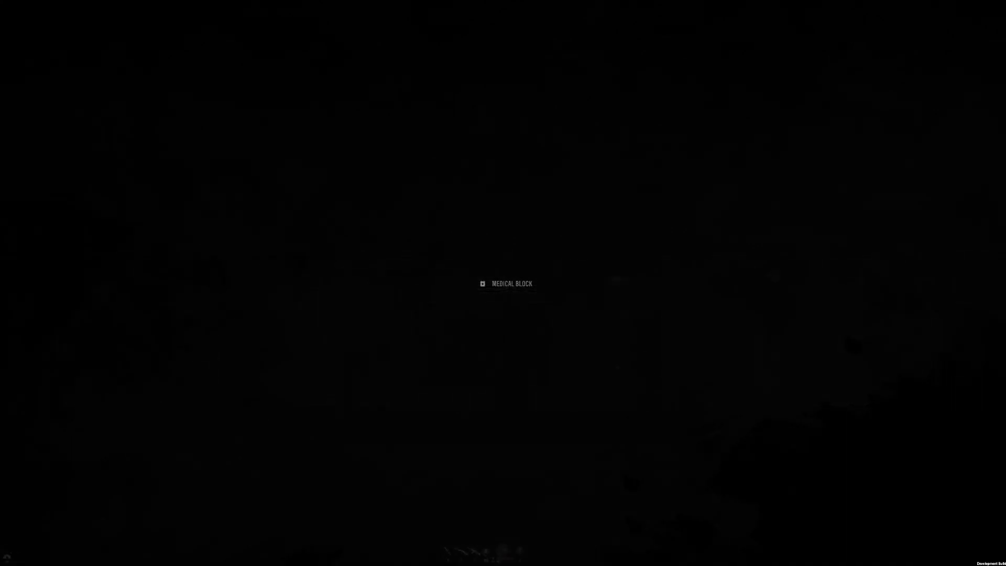
Acknowledge the medical location loot summary and view the Small Farm construction description
left_click(513, 283)
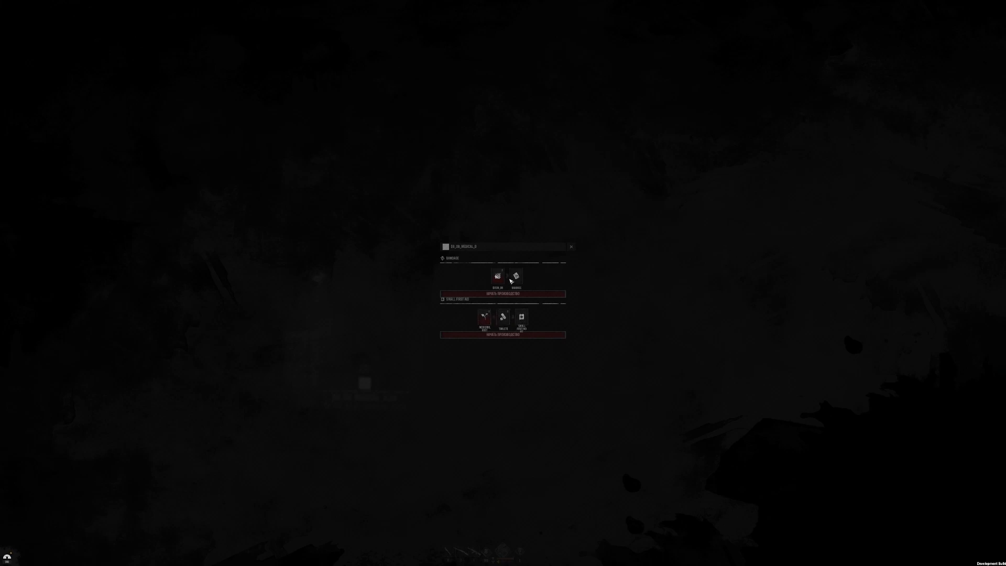
left_click(570, 247)
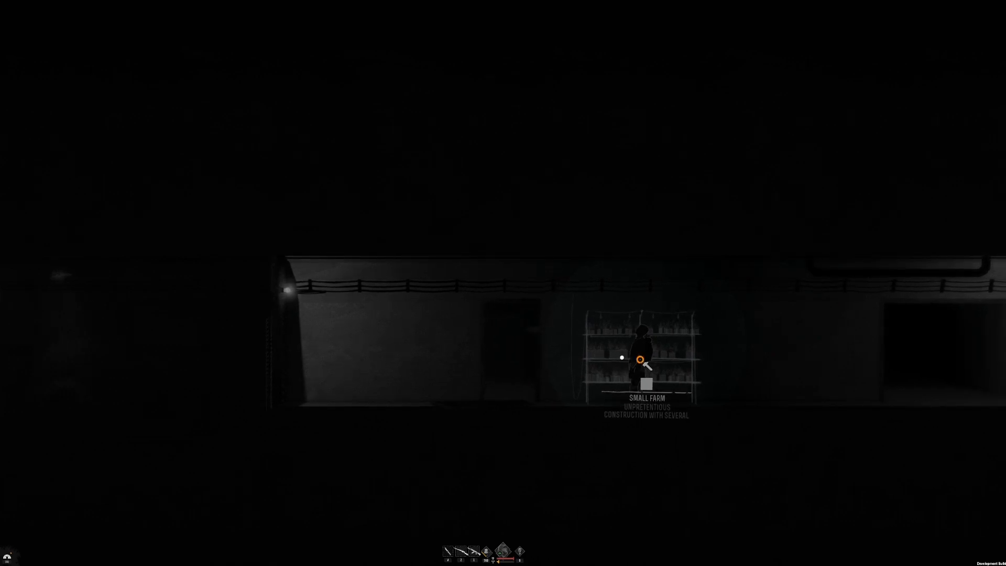
Switch the left sidebar from the Construction panel to the Day 1 shelter status summary
left_click(7, 288)
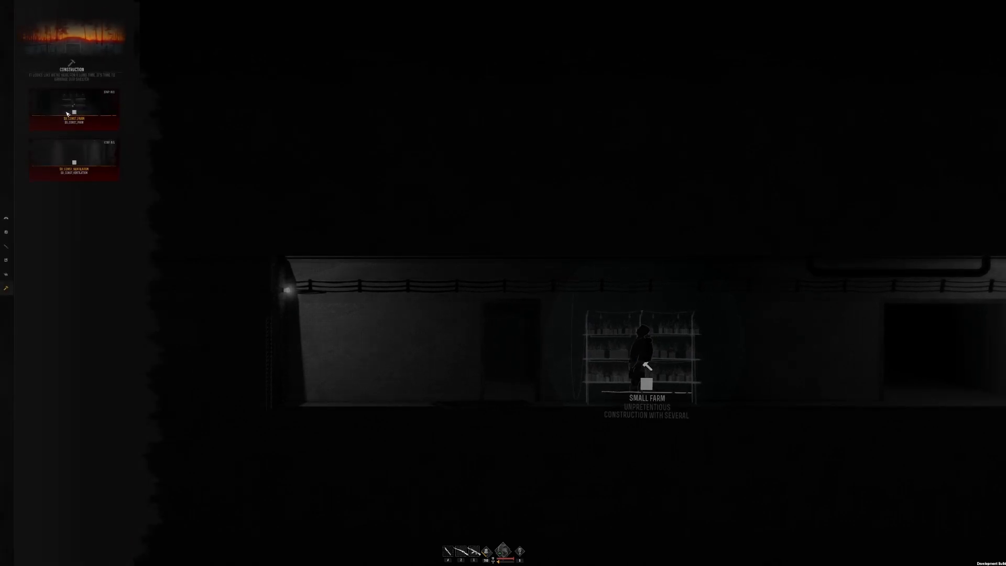
mouse_move(113, 58)
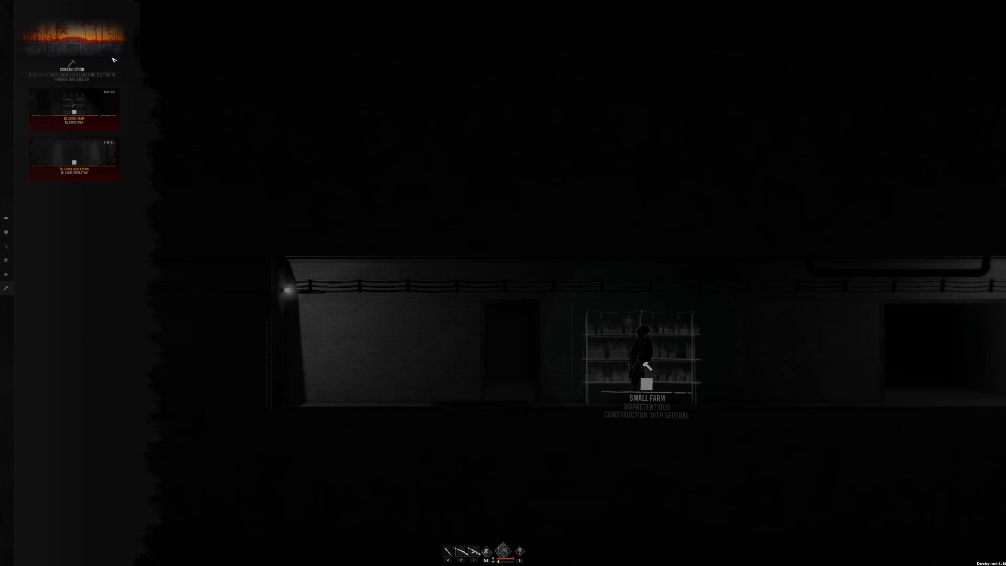
mouse_move(9, 222)
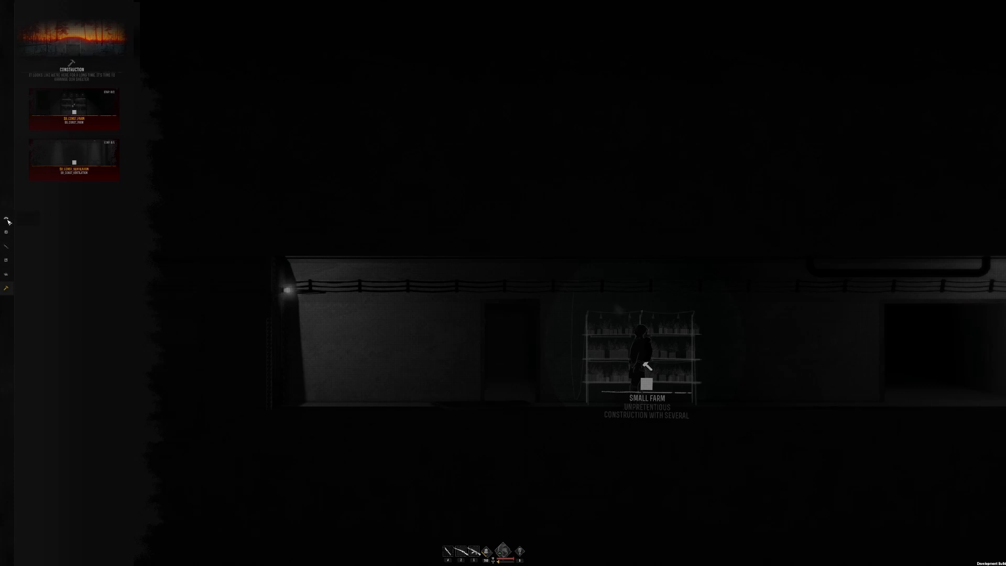
left_click(7, 232)
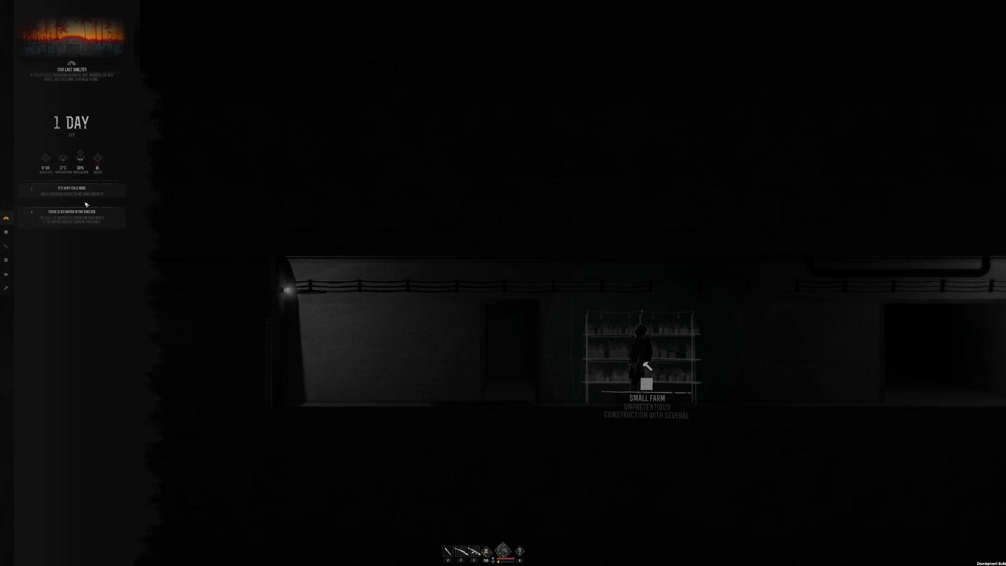
mouse_move(42, 218)
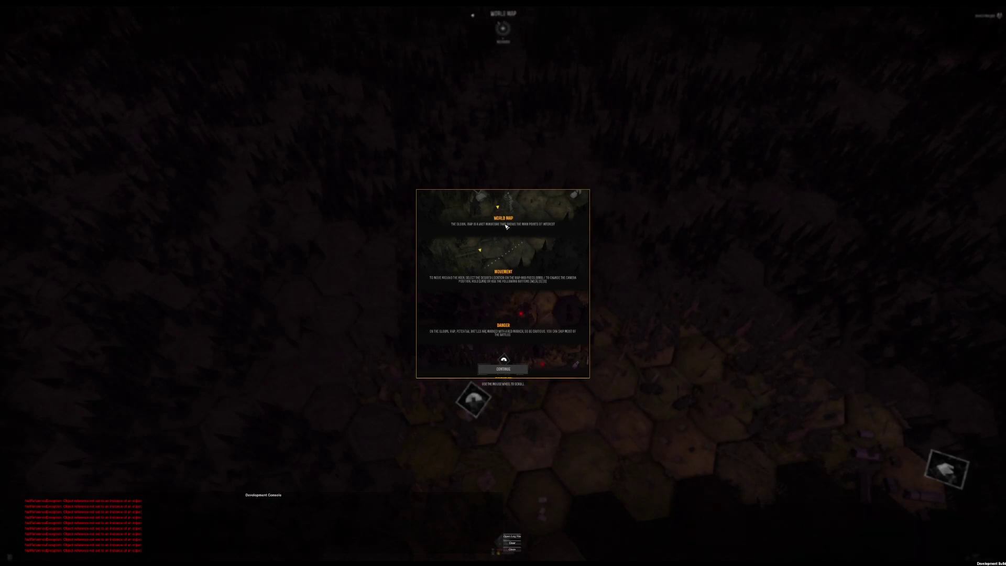
mouse_move(515, 224)
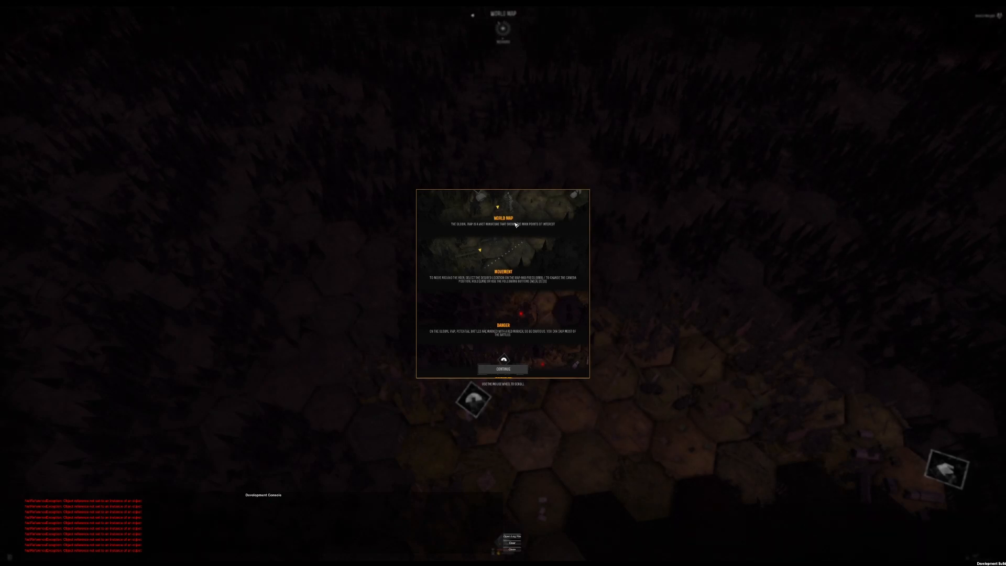
mouse_move(529, 234)
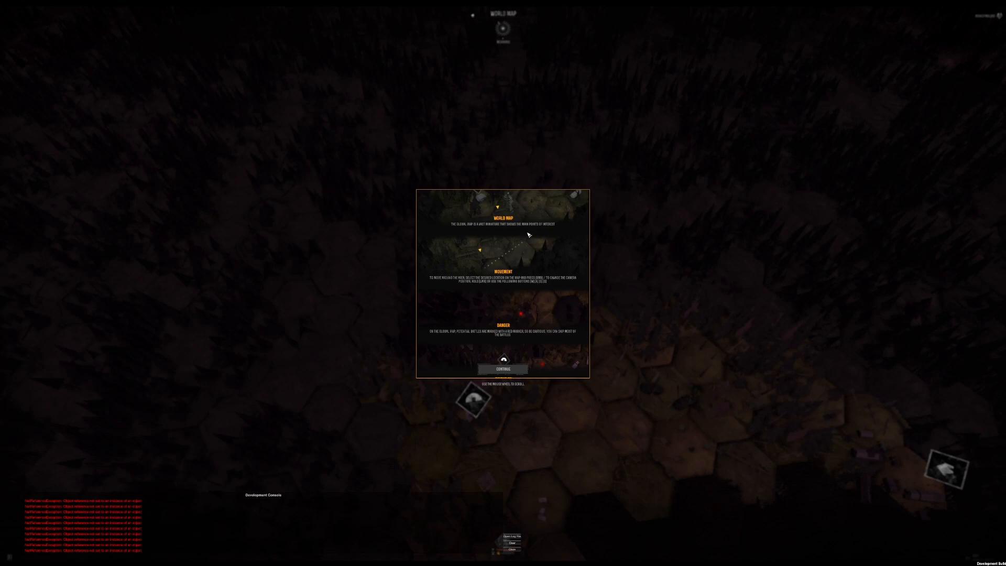
mouse_move(535, 216)
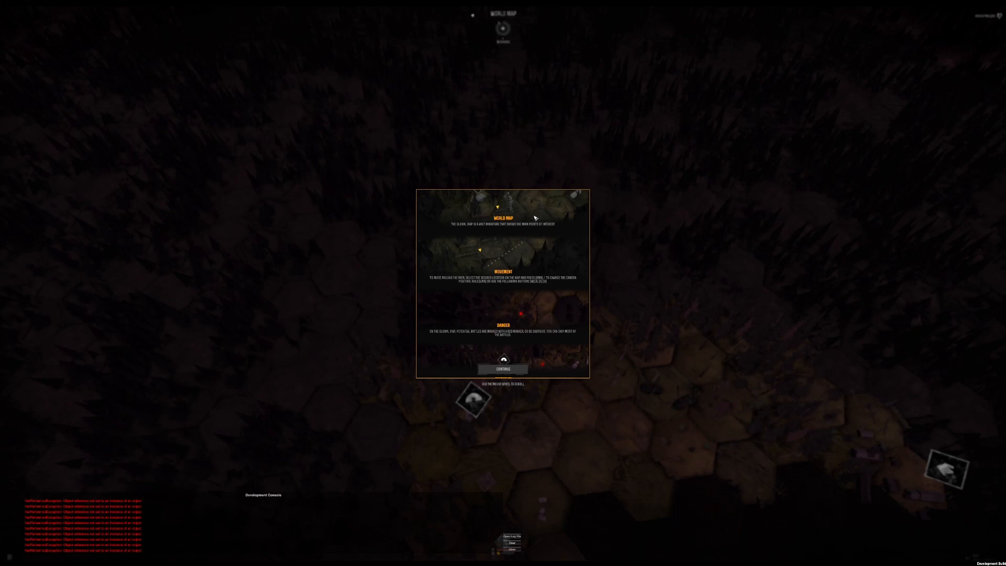
mouse_move(541, 284)
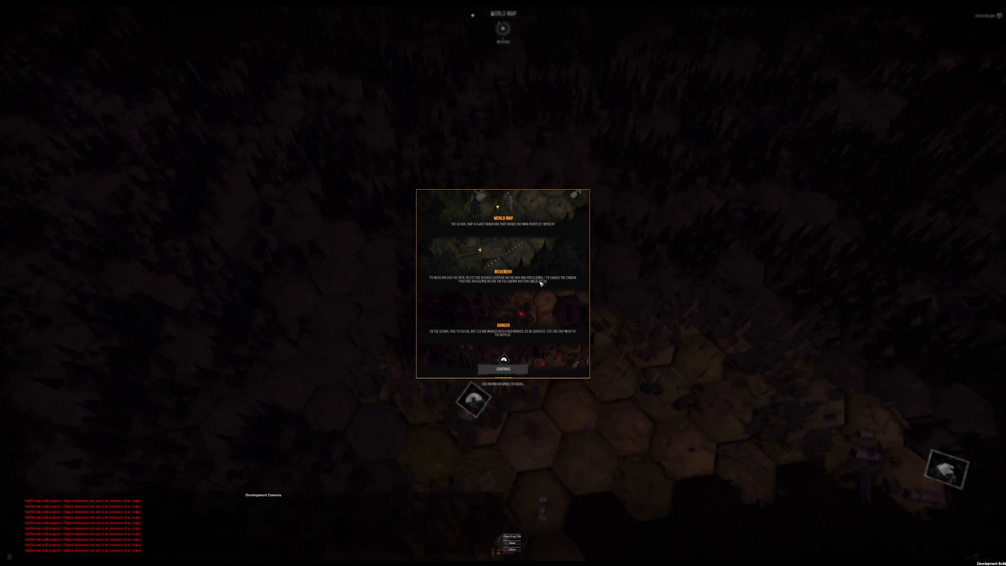
mouse_move(472, 346)
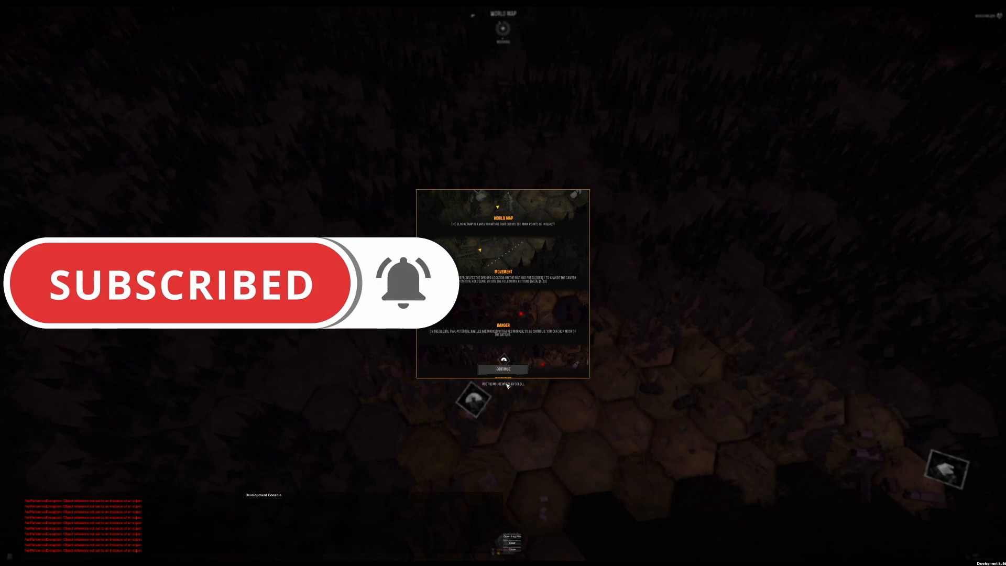
Dismiss the World Map guide to reveal the explored hex area around the shelter
left_click(502, 369)
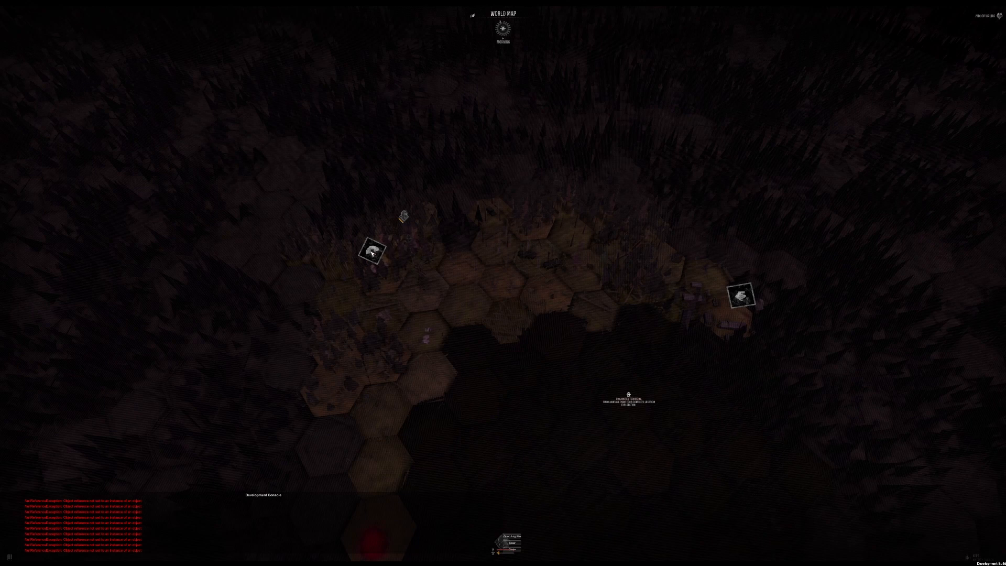
mouse_move(391, 284)
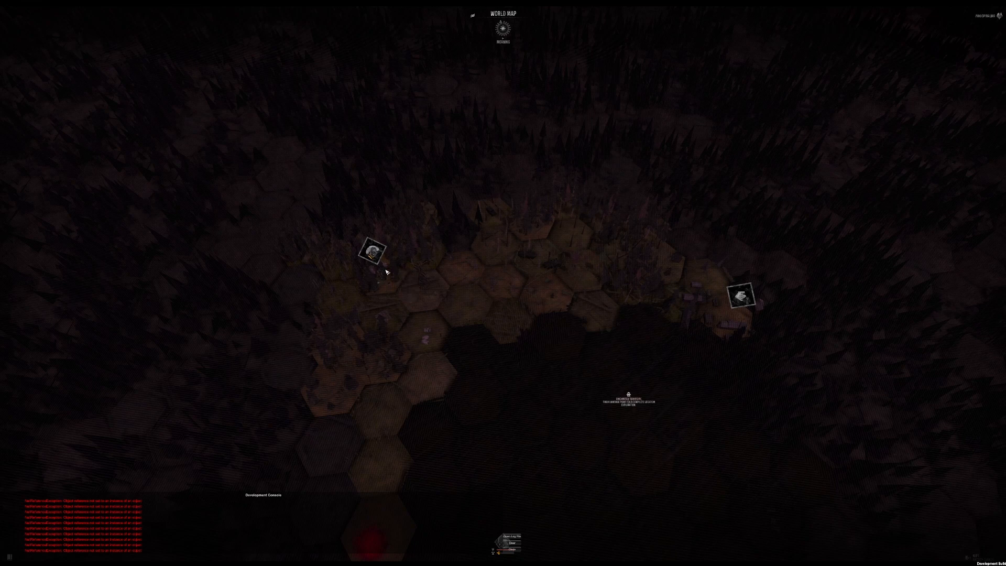
Show the Shelter marker's info panel with its picture and Home, Sweet Home button
left_click(372, 251)
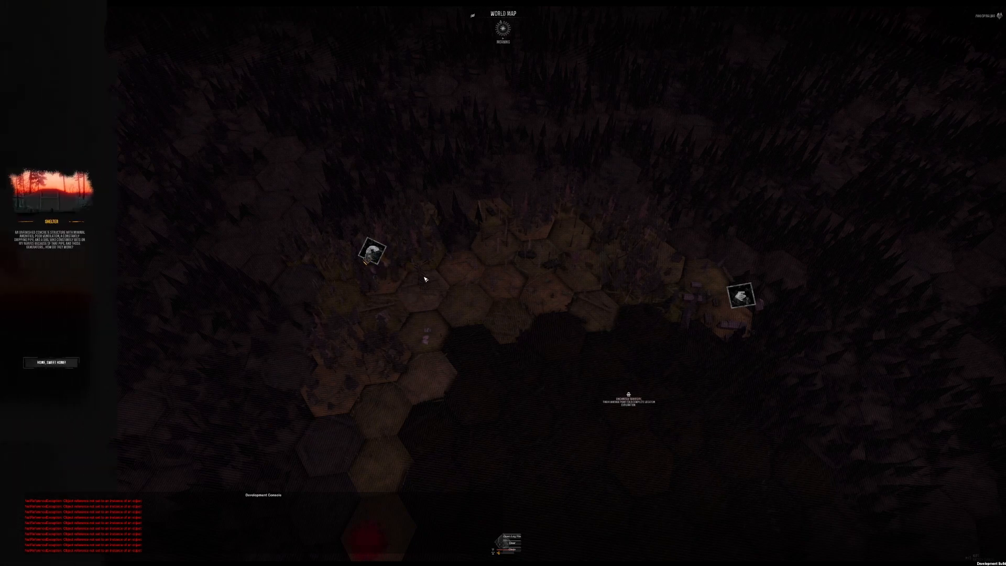
mouse_move(54, 272)
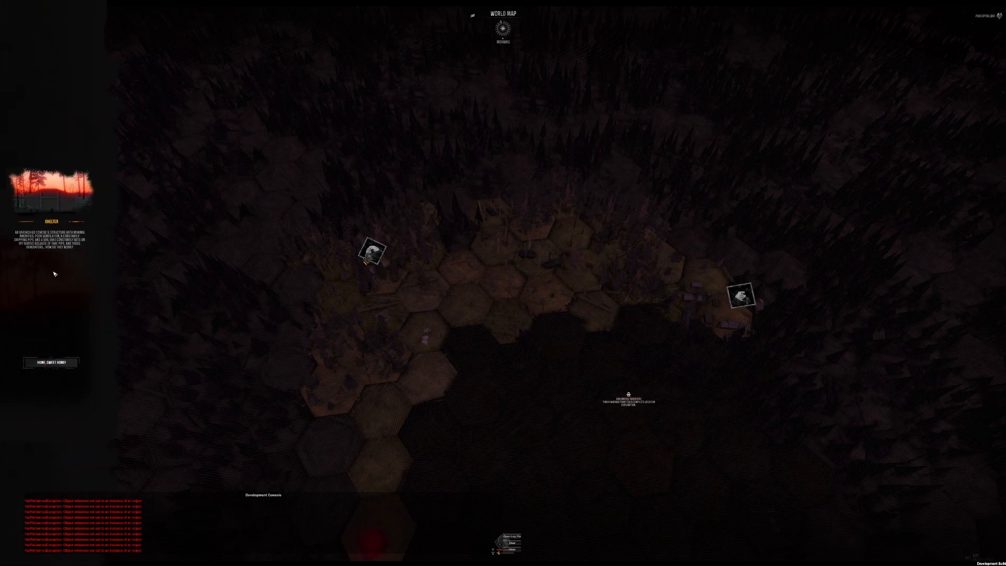
mouse_move(54, 246)
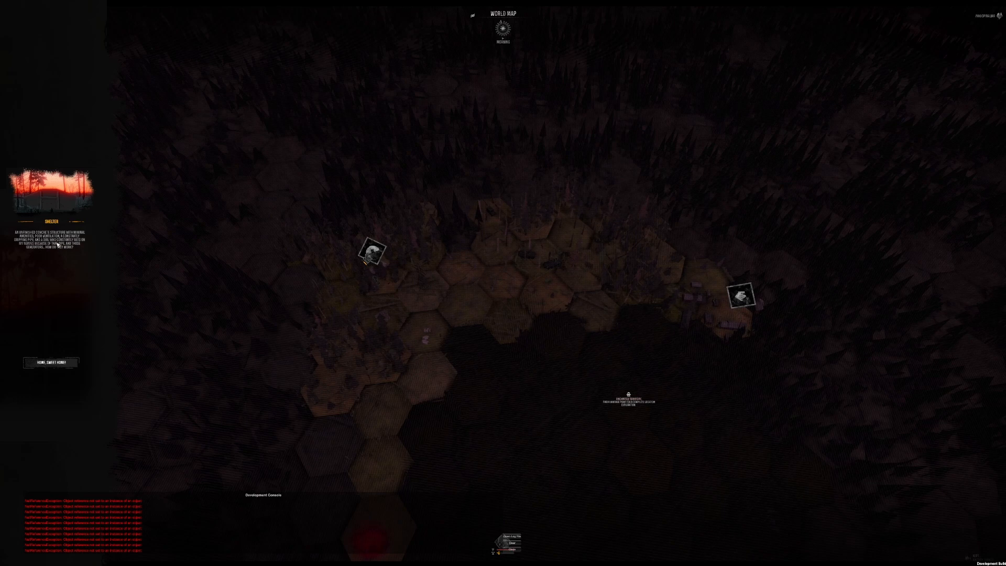
mouse_move(50, 362)
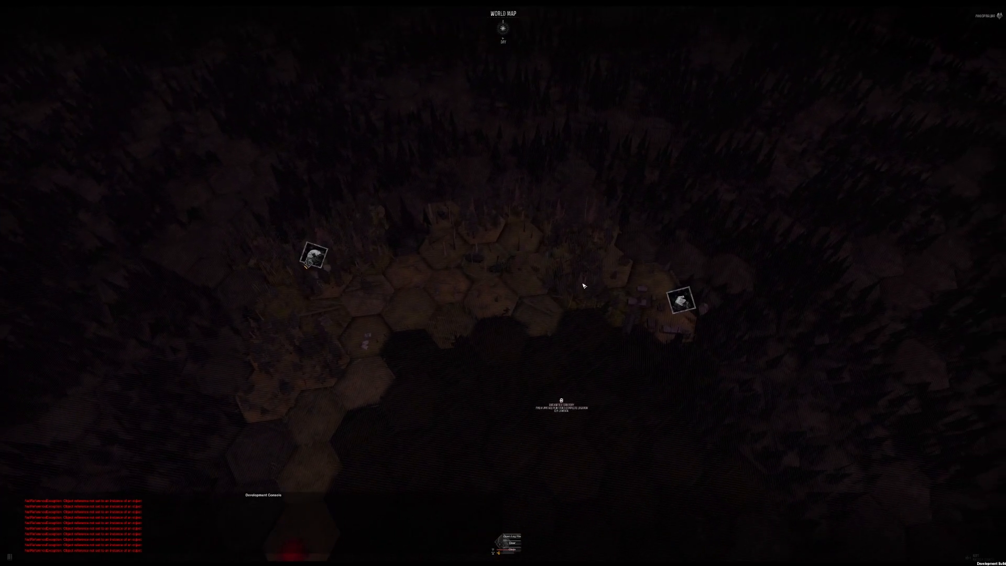
mouse_move(683, 301)
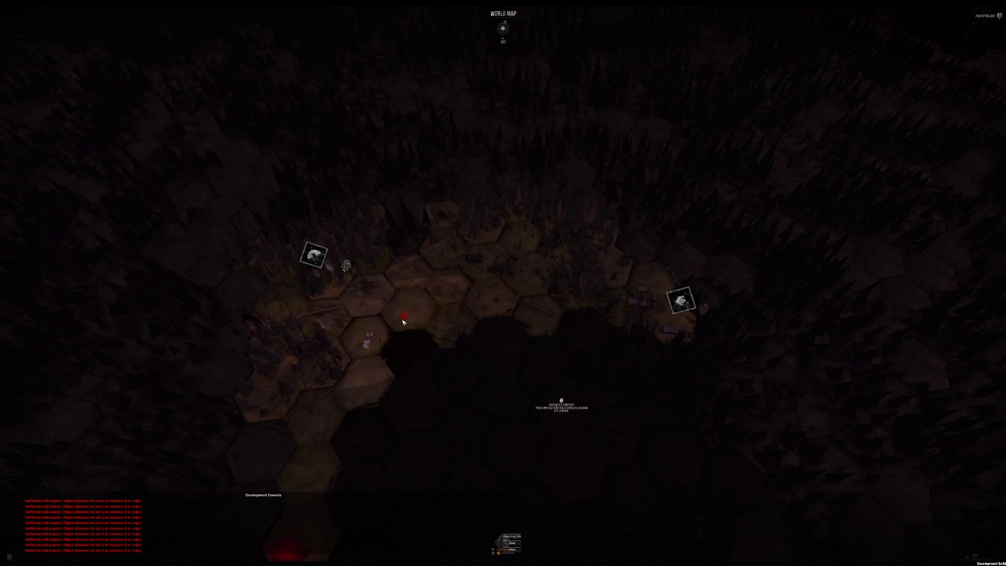
mouse_move(401, 321)
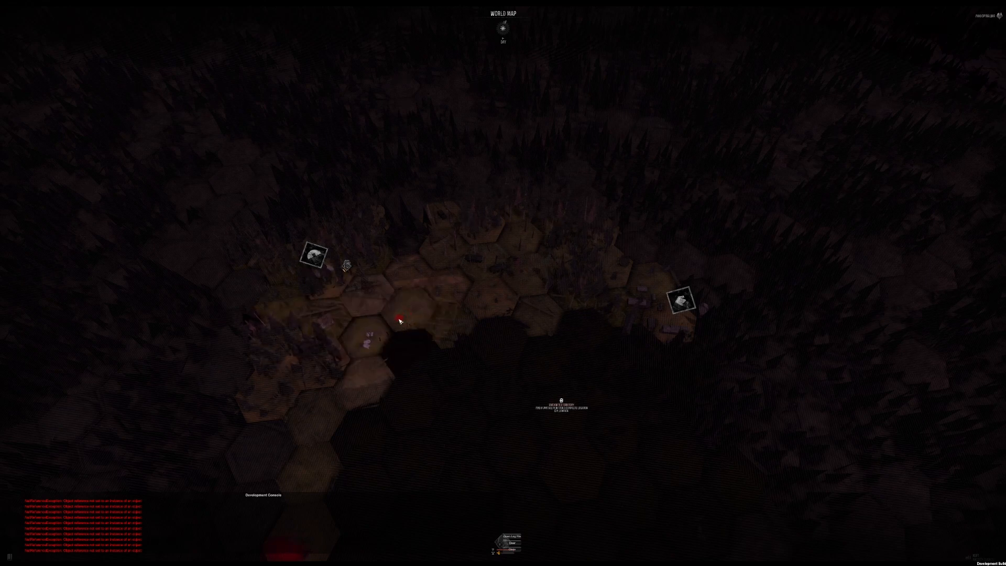
mouse_move(393, 281)
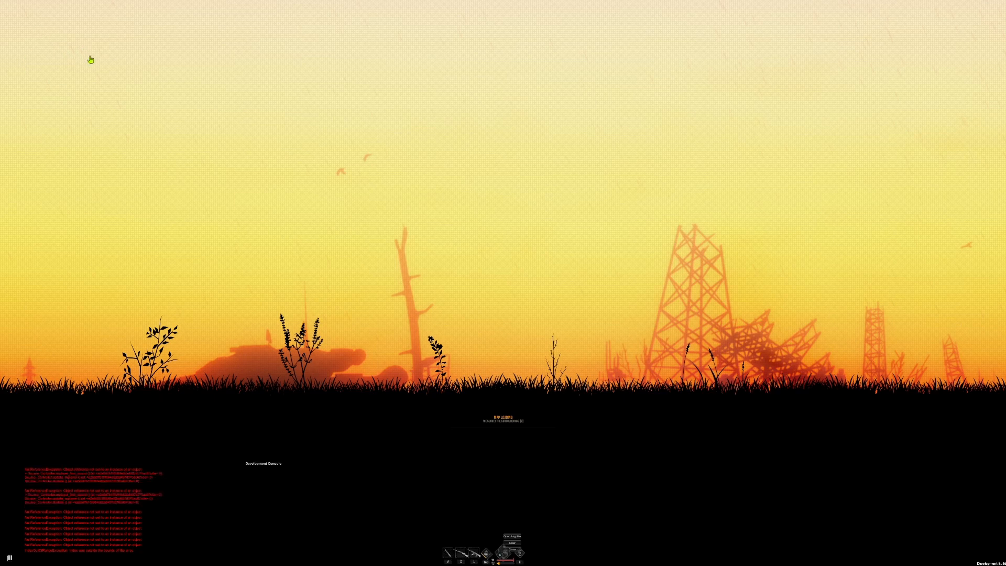
mouse_move(487, 104)
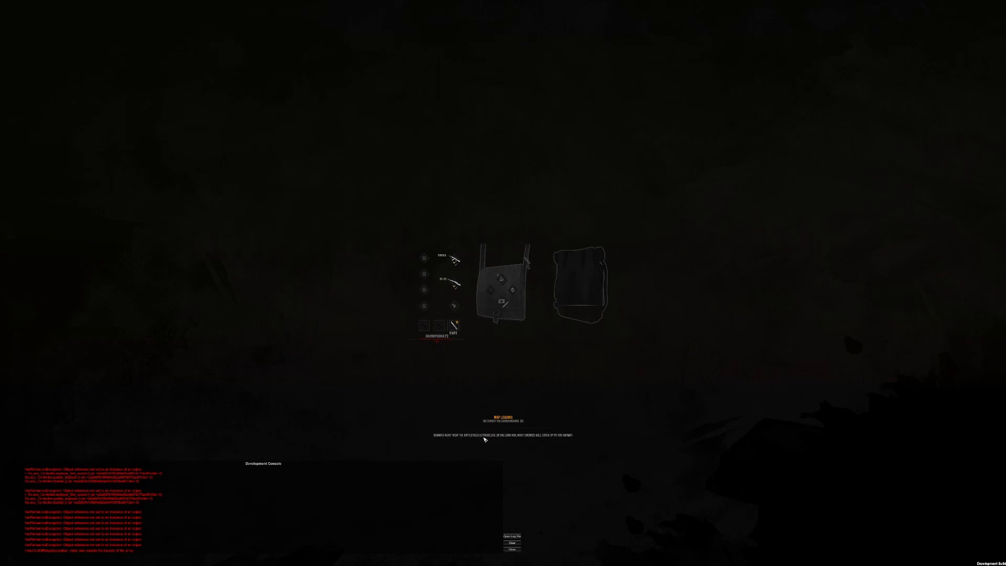
mouse_move(519, 439)
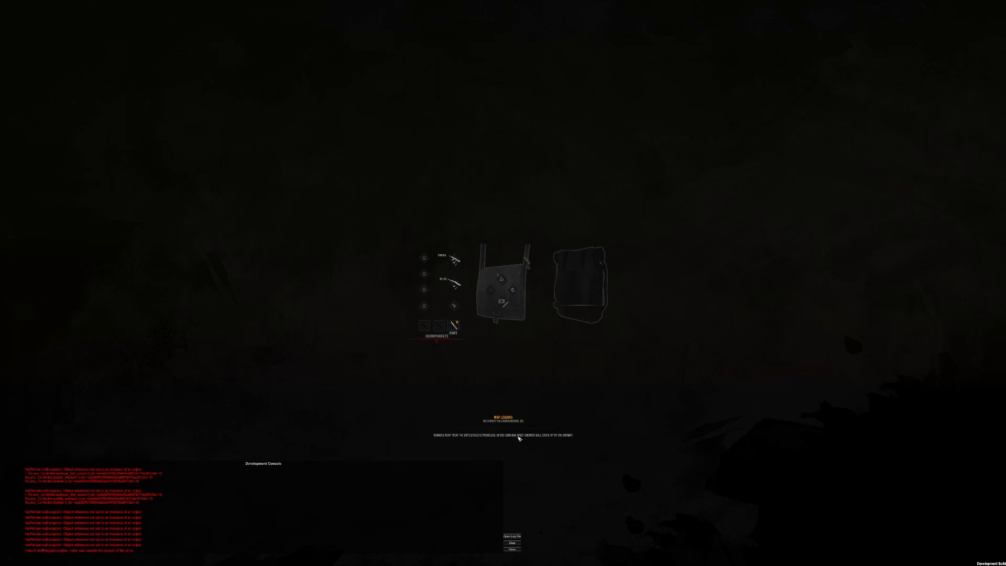
mouse_move(538, 445)
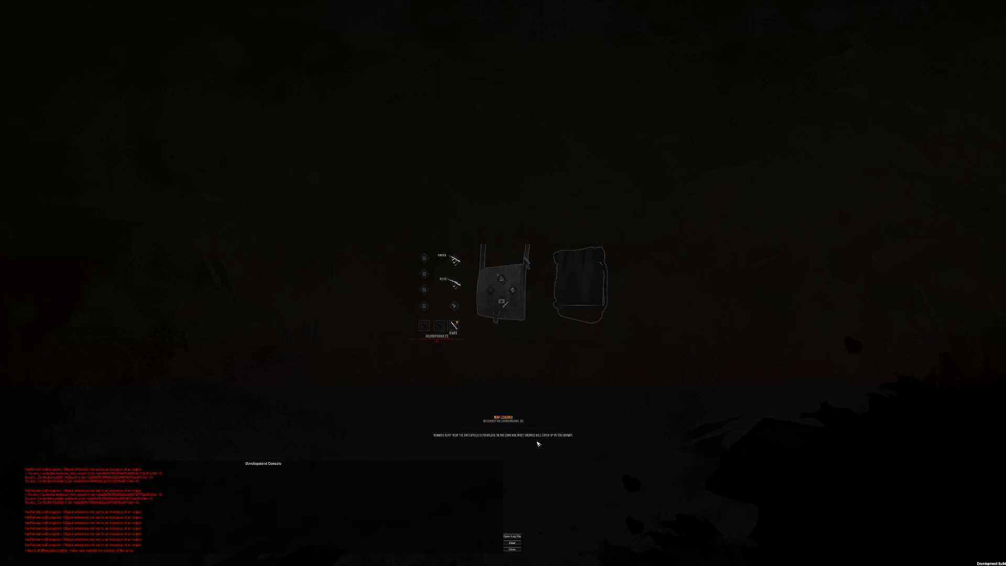
mouse_move(458, 303)
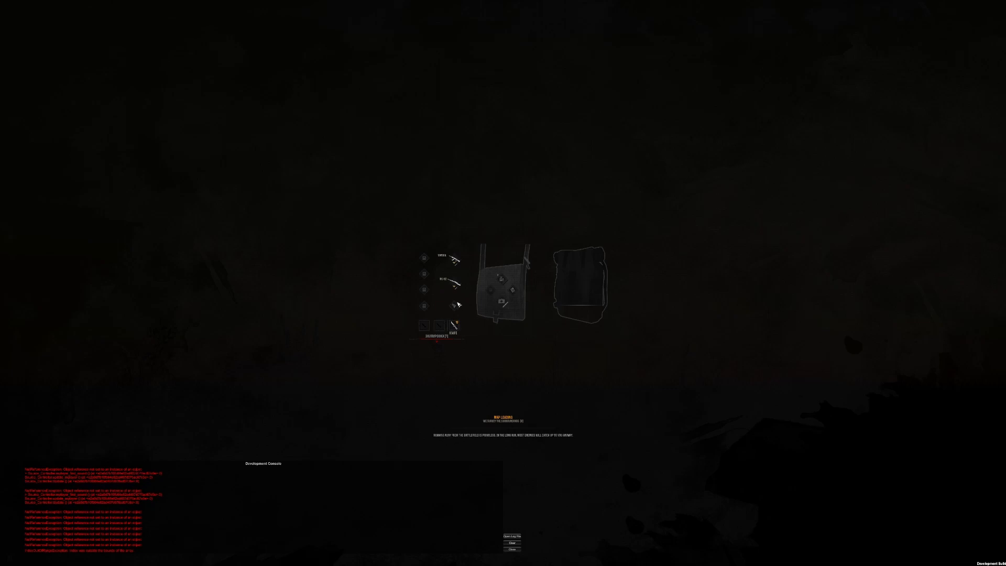
mouse_move(460, 290)
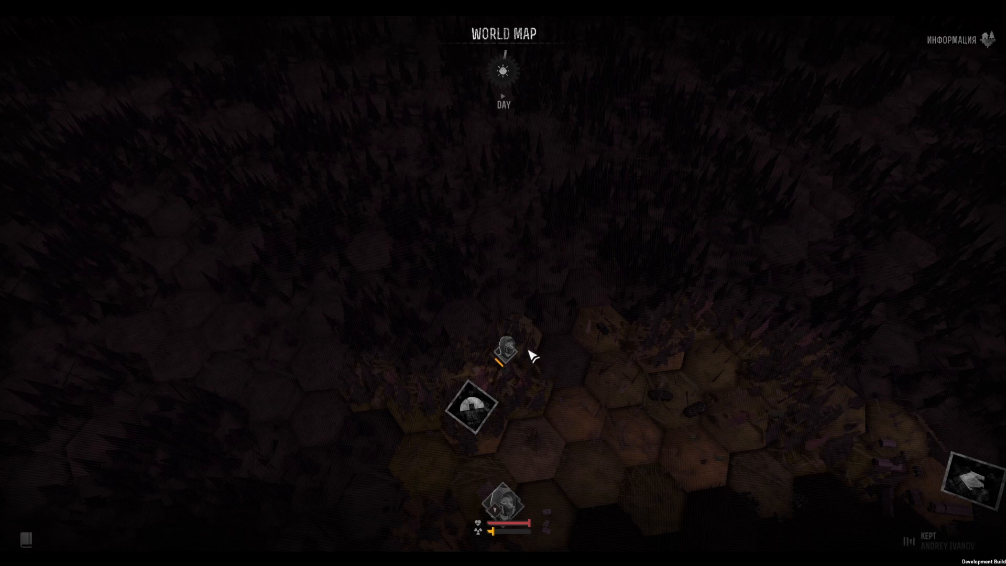
mouse_move(514, 358)
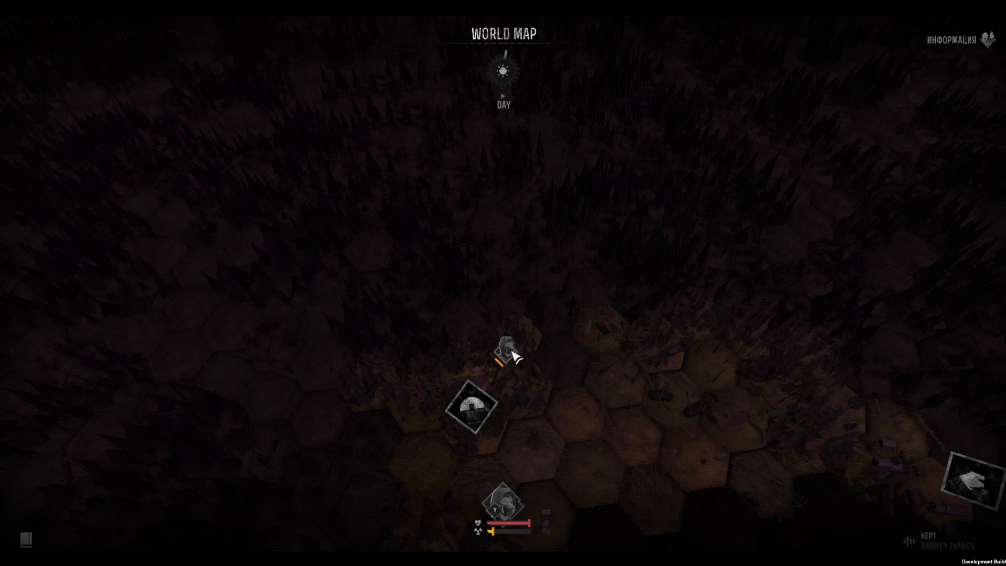
mouse_move(516, 366)
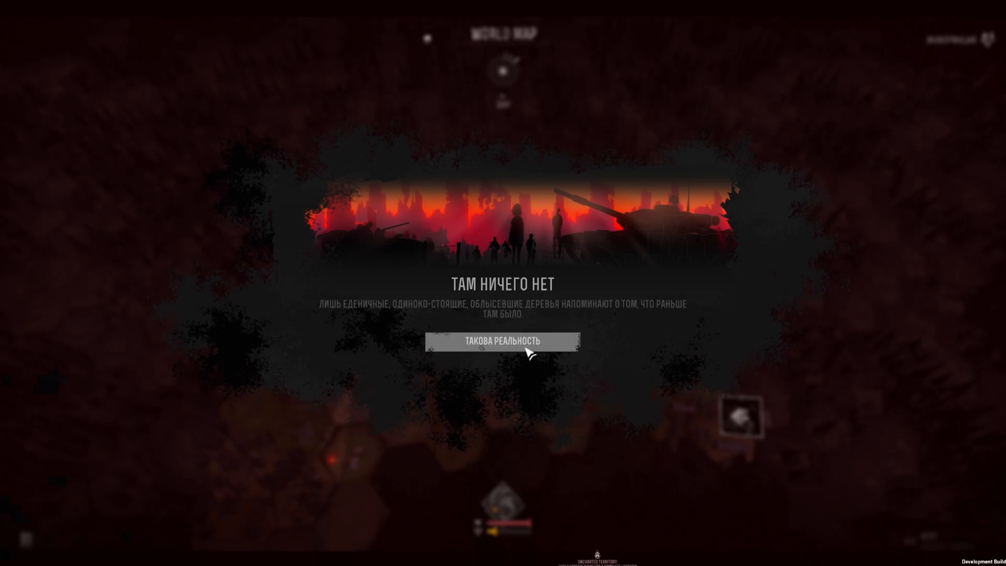
Acknowledge the 'nothing there' travel event with the 'Такова реальность' button
left_click(502, 341)
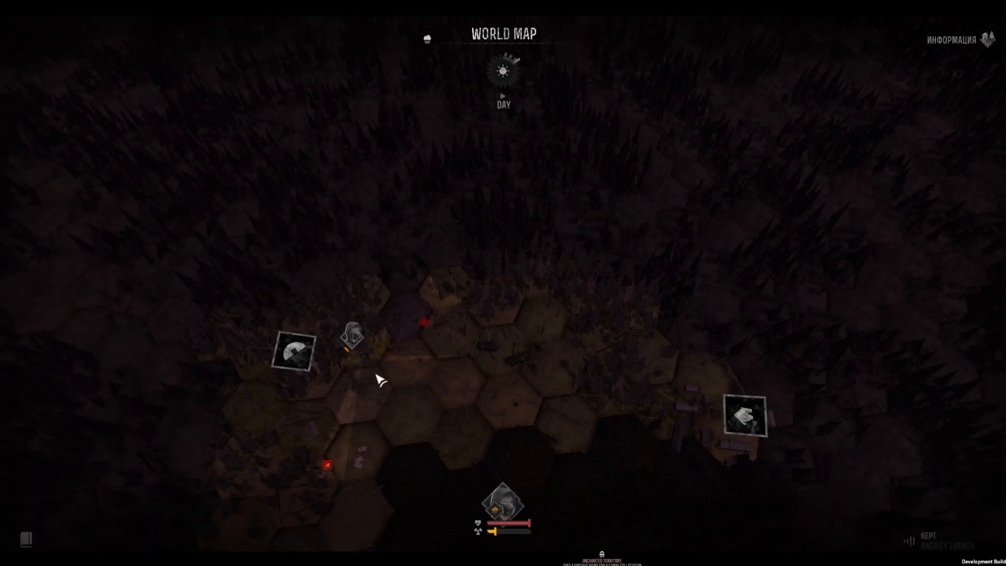
Travel to the next hex and resolve the road-sign event by continuing straight ahead
left_click(354, 332)
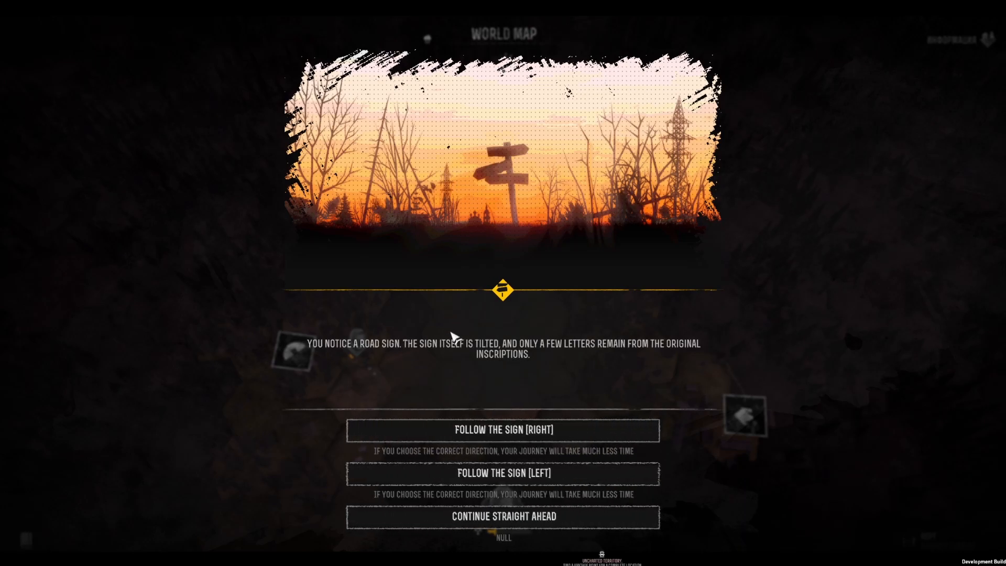
mouse_move(523, 367)
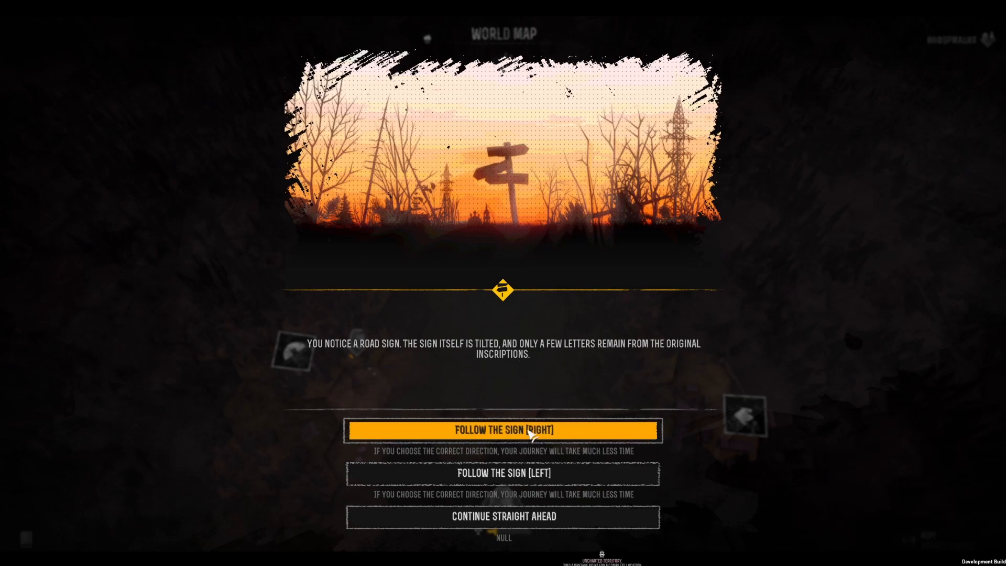
mouse_move(503, 516)
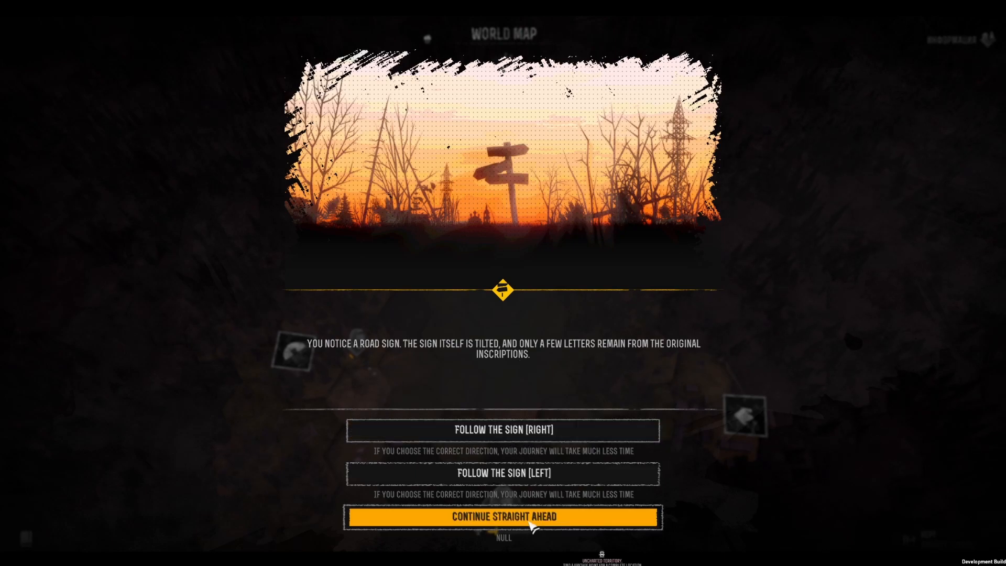
left_click(502, 517)
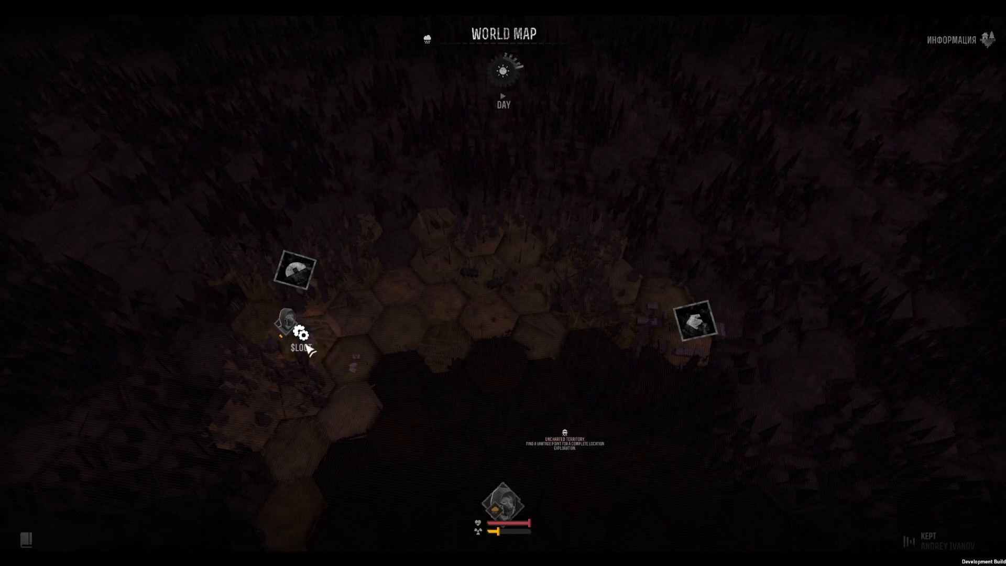
mouse_move(336, 387)
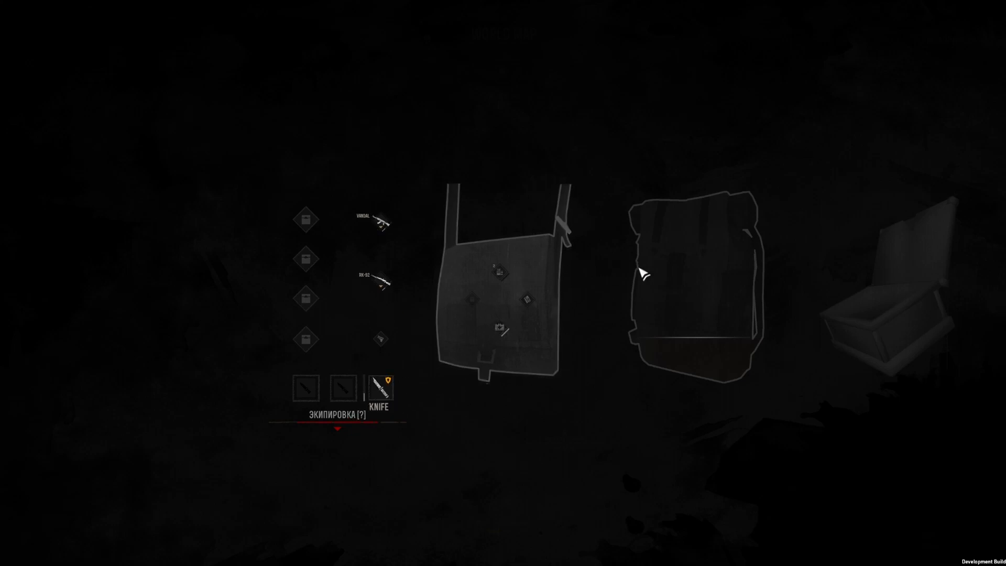
mouse_move(294, 470)
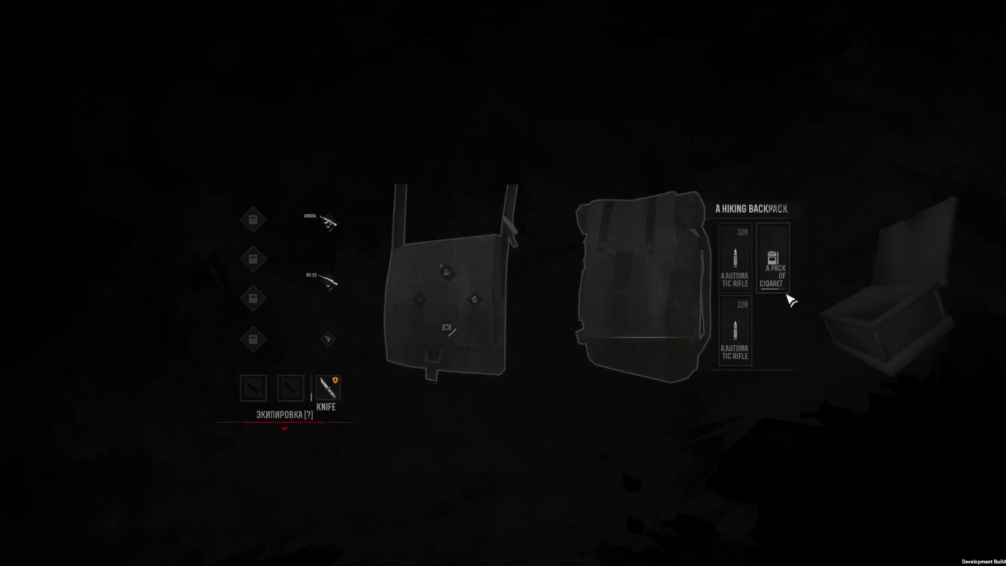
mouse_move(768, 456)
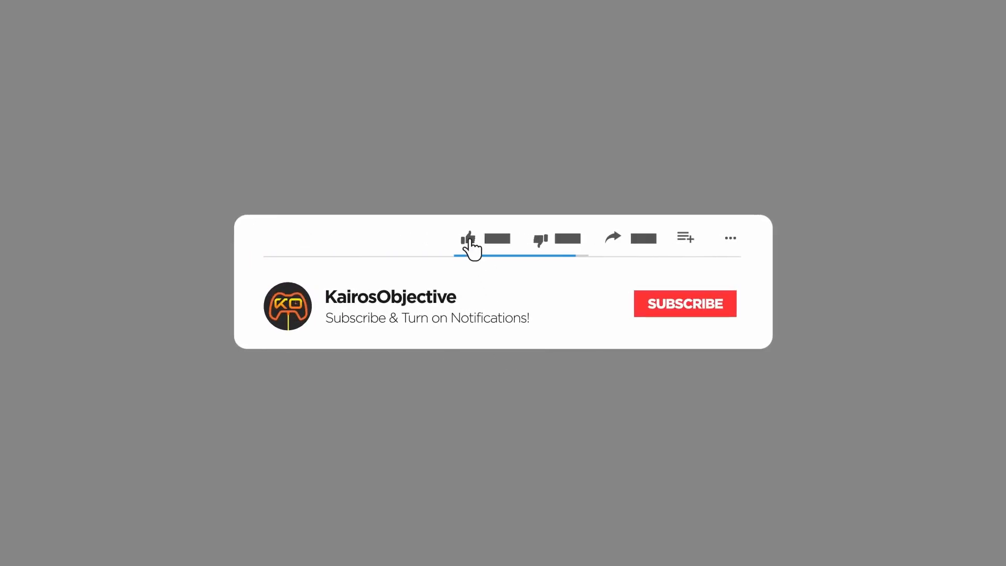
Register a like on the video in the outro card
left_click(685, 303)
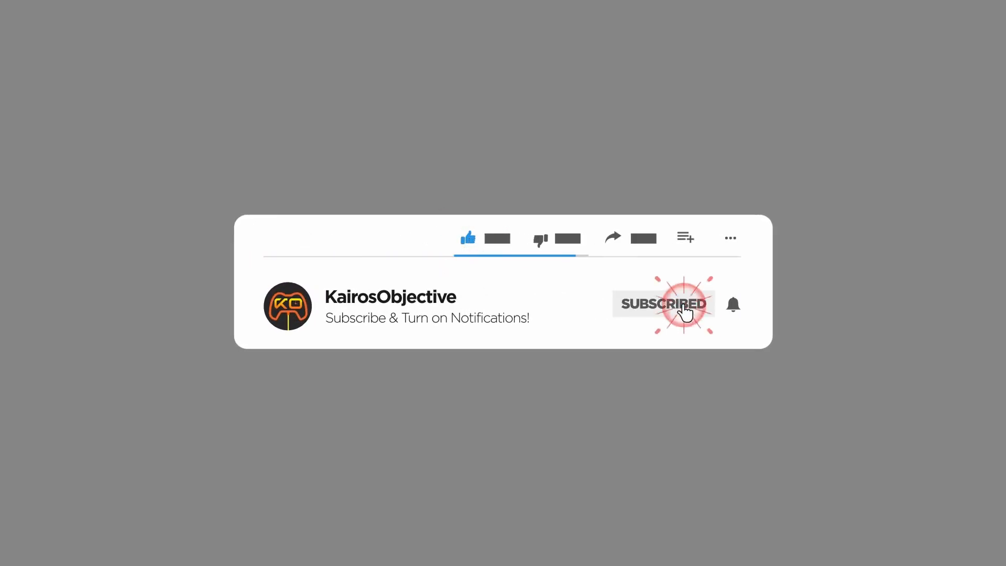